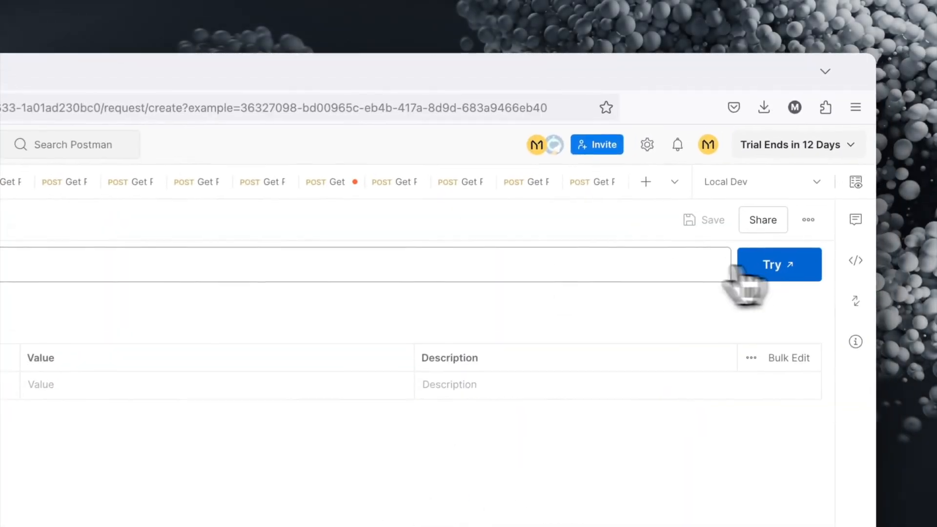
Open the Create Cluster example as an editable request with Try
left_click(778, 264)
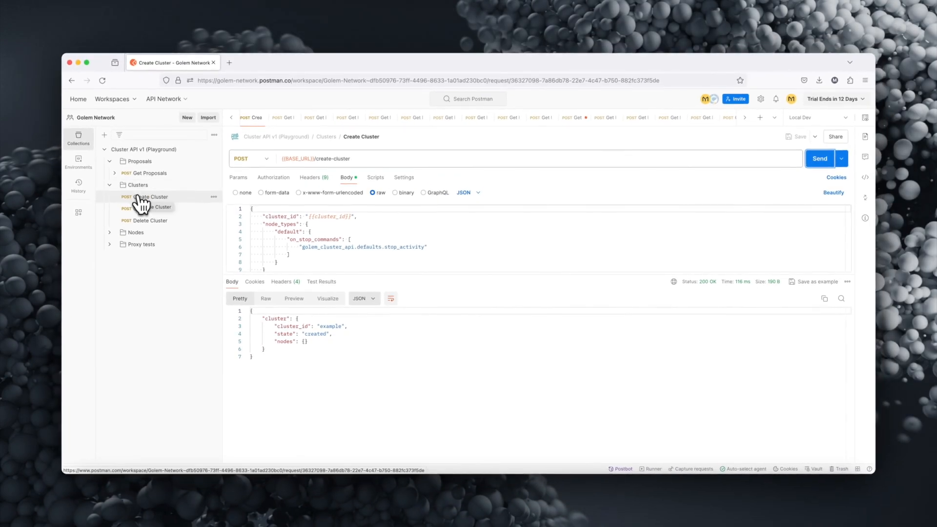
Send the Create Cluster request and confirm cluster 'example' is created
left_click(146, 208)
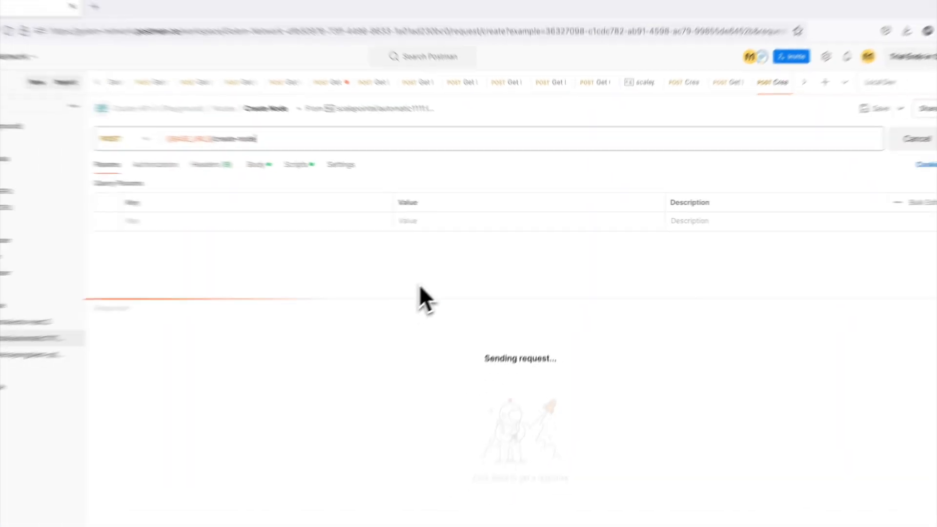
Send the scalepointai/automatic1111 Create Node request, getting node0 in state created
left_click(823, 158)
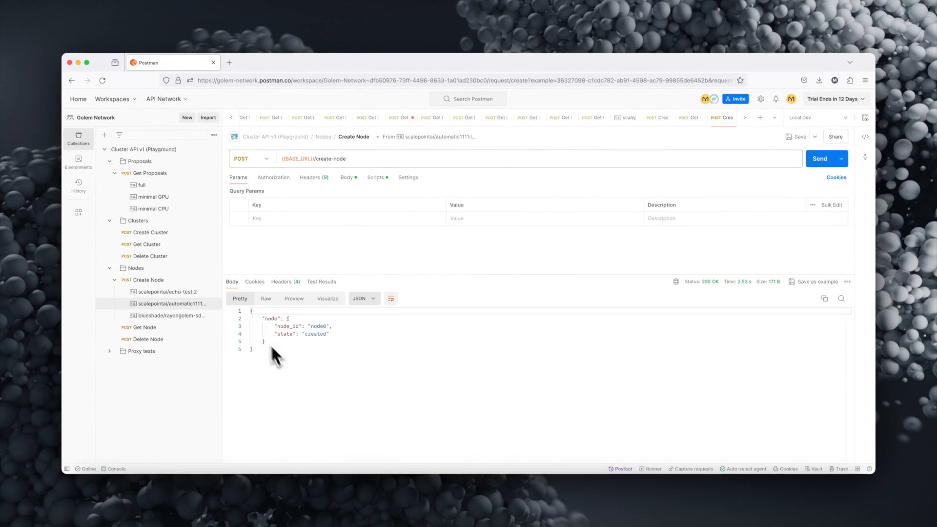
mouse_move(296, 401)
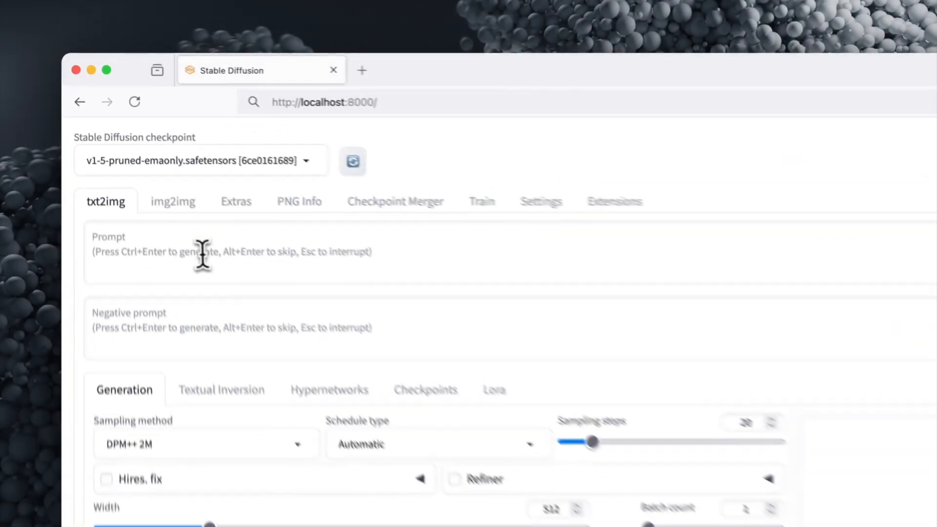
Start typing a txt2img prompt beginning 'mi' in the localhost WebUI
type("mi")
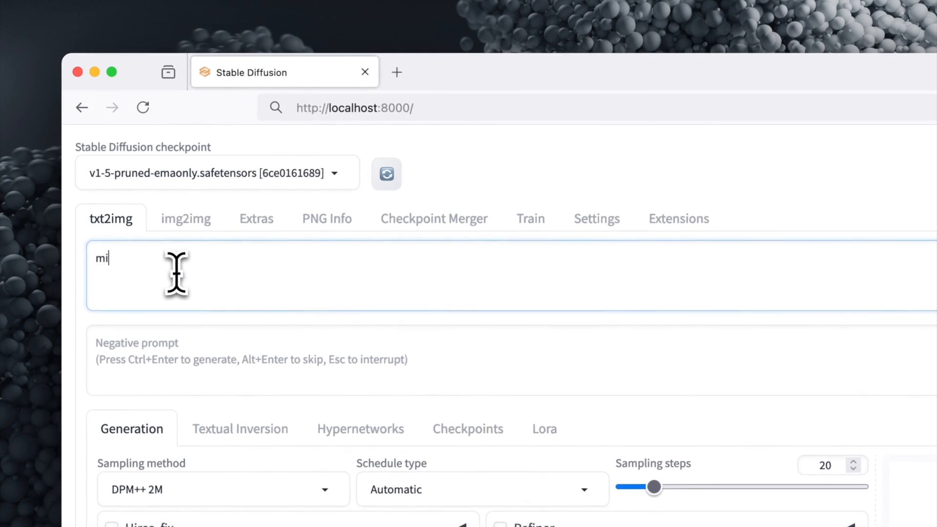